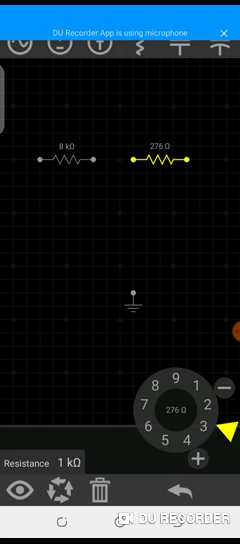
Give the right-hand resistor a kilohm resistance value using the value dial
left_click(224, 390)
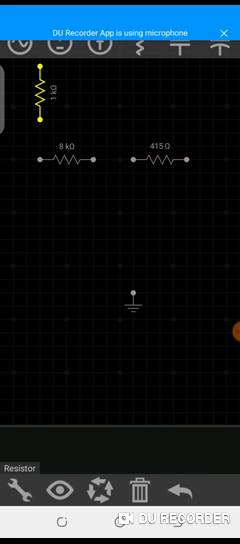
Rotate the new 1 kΩ resistor at the top-left so it lies horizontally
left_click(44, 90)
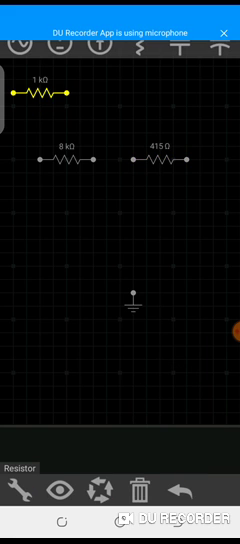